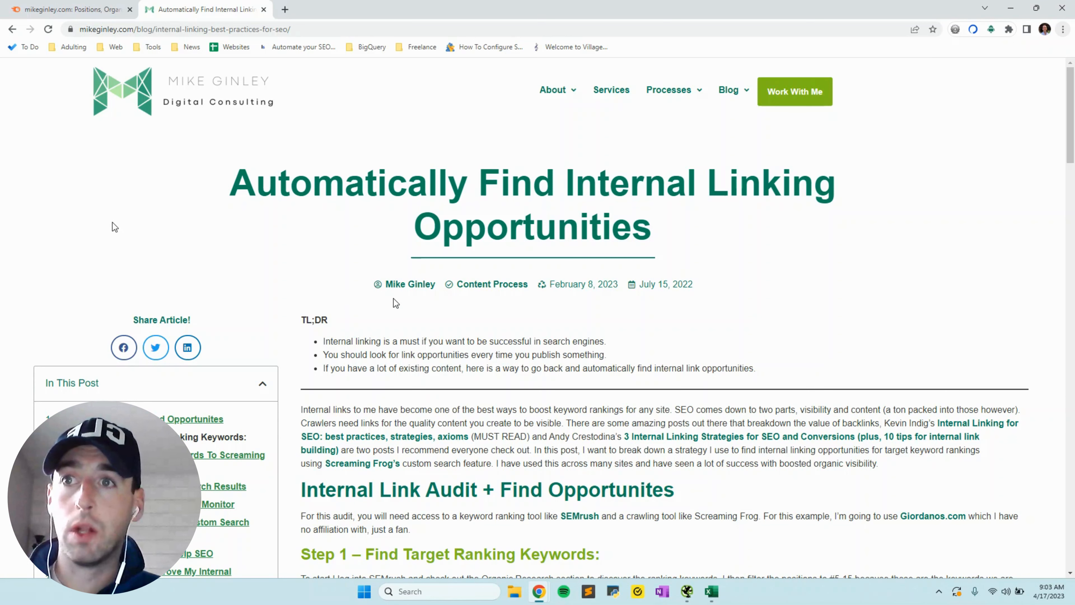
Step: Switch to the Semrush organic research tab for mikeginley.com
{"action": "left_click", "coordinate": [70, 11]}
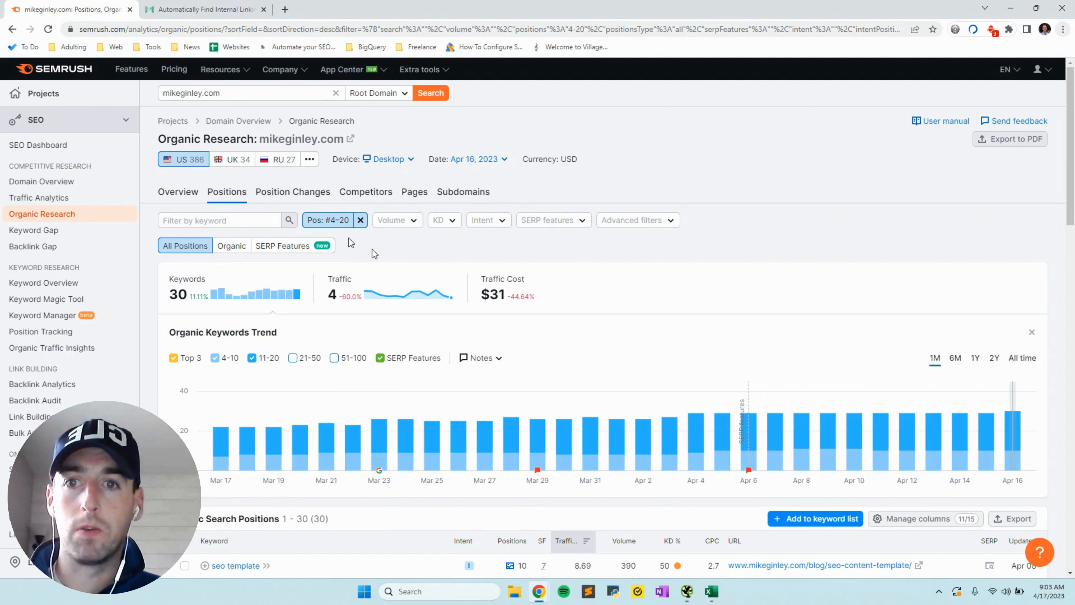
Step: Review the Pos #4-20 keyword table, then move to Screaming Frog's Configuration menu
{"action": "left_click", "coordinate": [328, 220]}
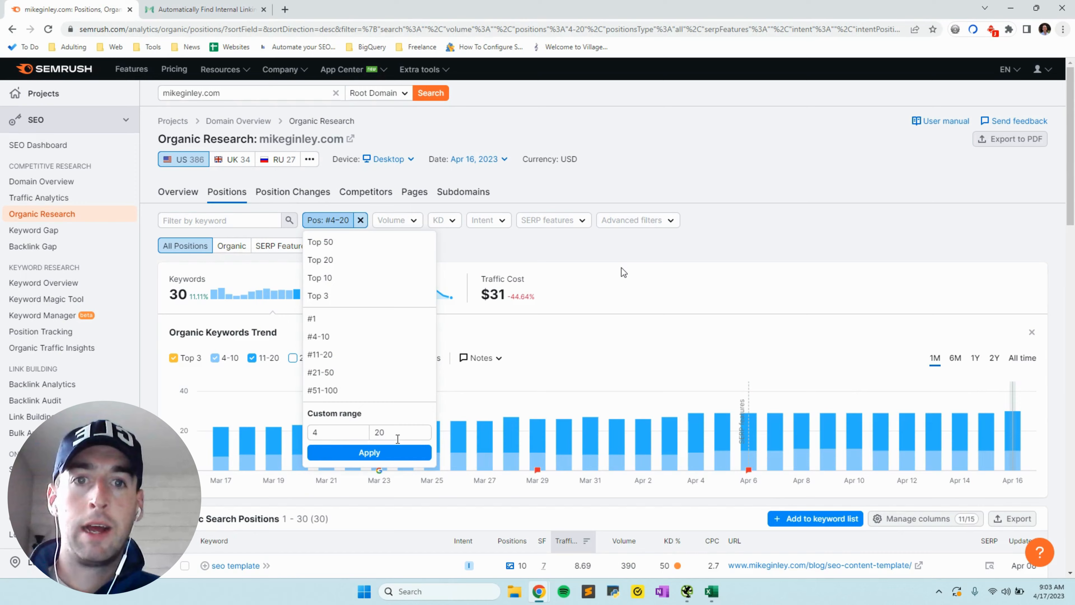
{"action": "scroll", "scroll_direction": "down", "scroll_amount": 3}
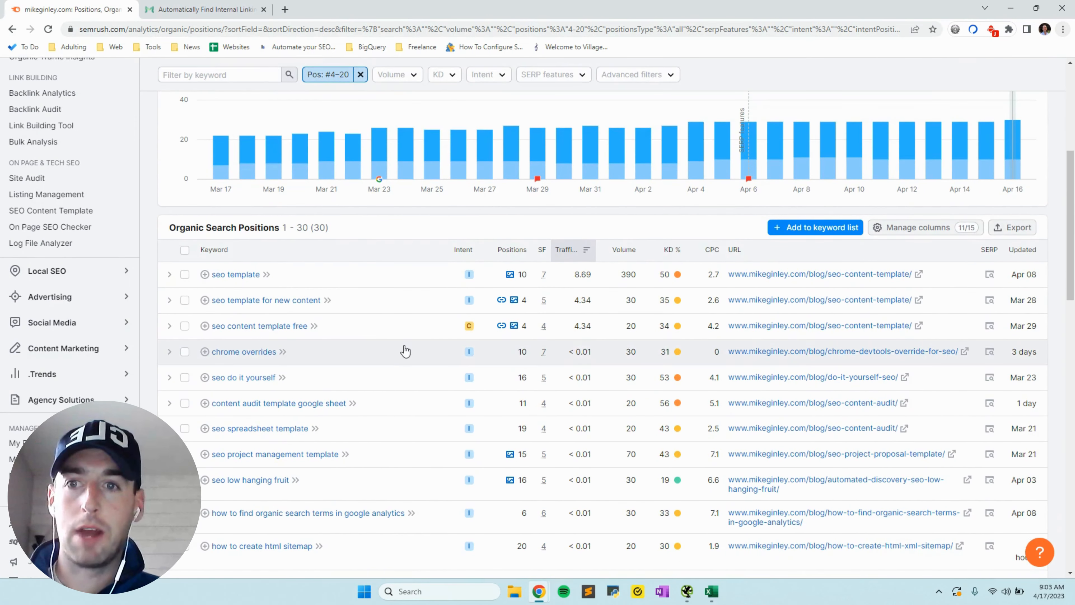
{"action": "scroll", "scroll_direction": "down", "scroll_amount": 3}
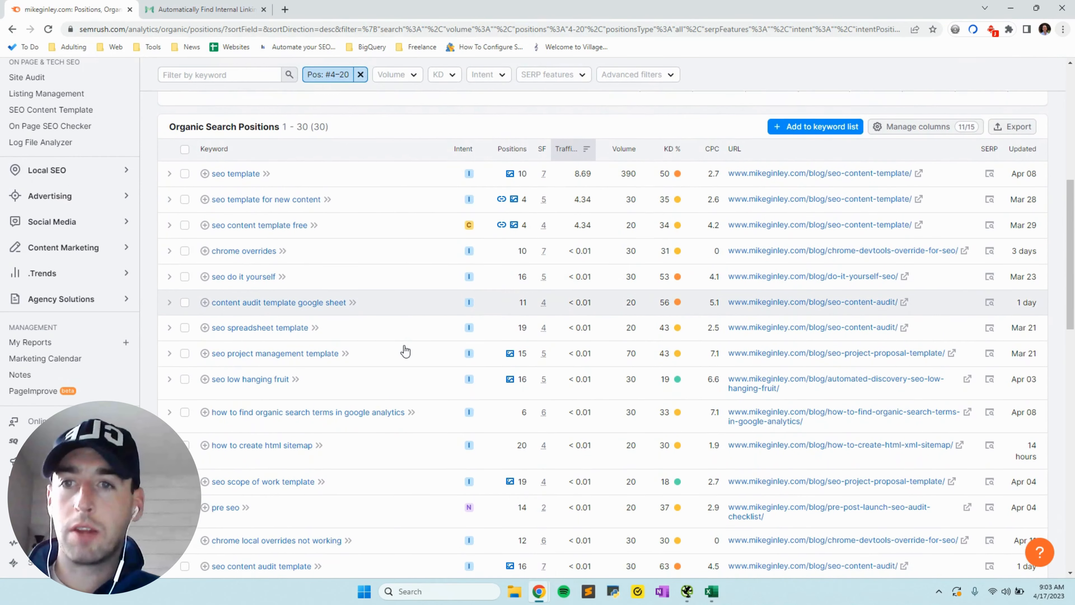
{"action": "scroll", "scroll_direction": "down", "scroll_amount": 3}
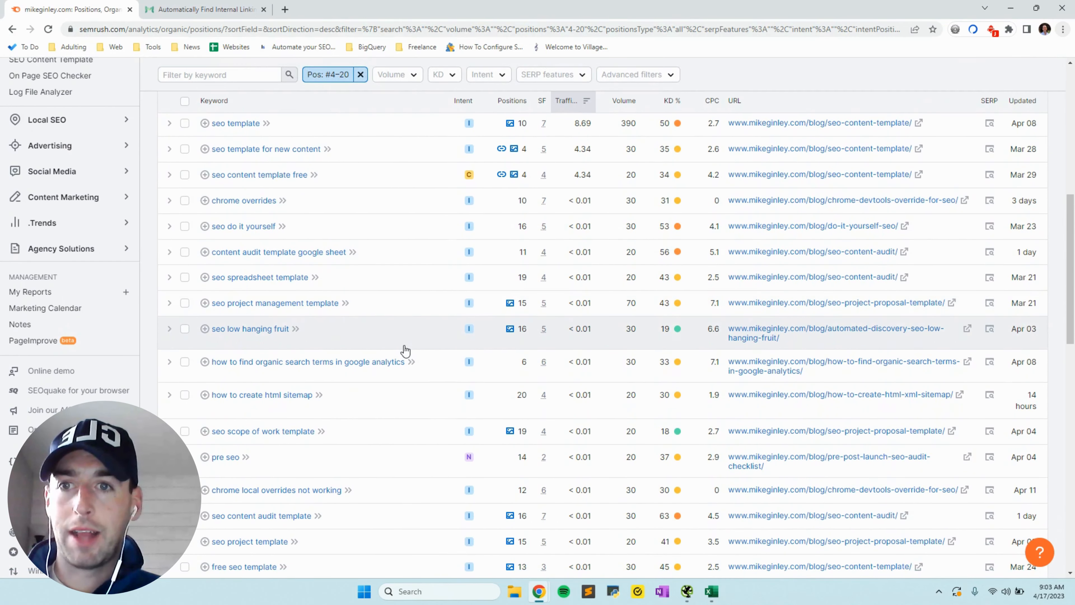
{"action": "mouse_move", "coordinate": [378, 178]}
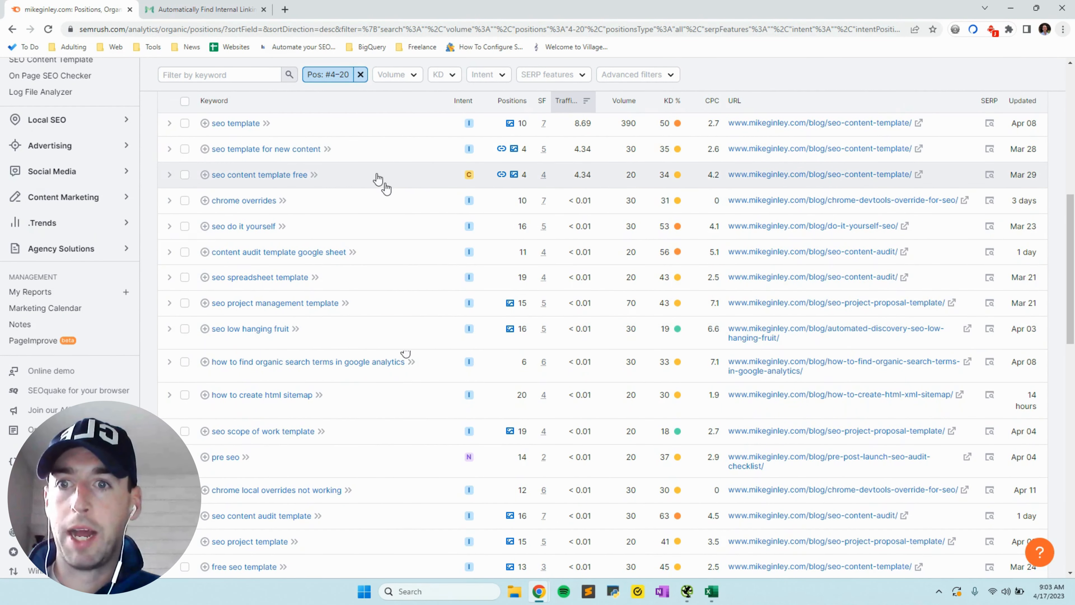
{"action": "scroll", "scroll_direction": "down", "scroll_amount": 3}
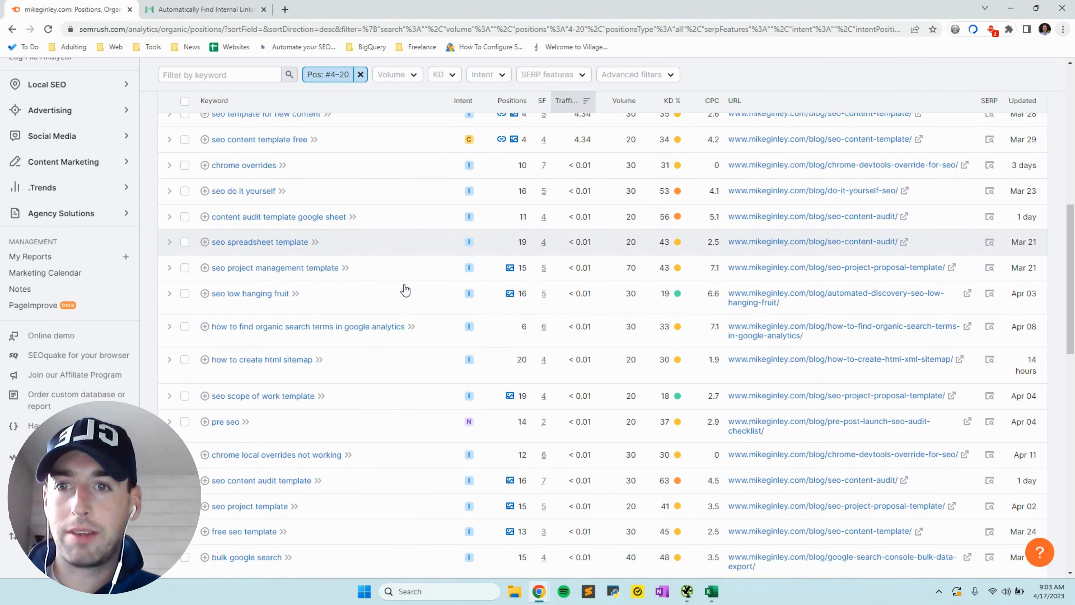
{"action": "scroll", "scroll_direction": "down", "scroll_amount": 3}
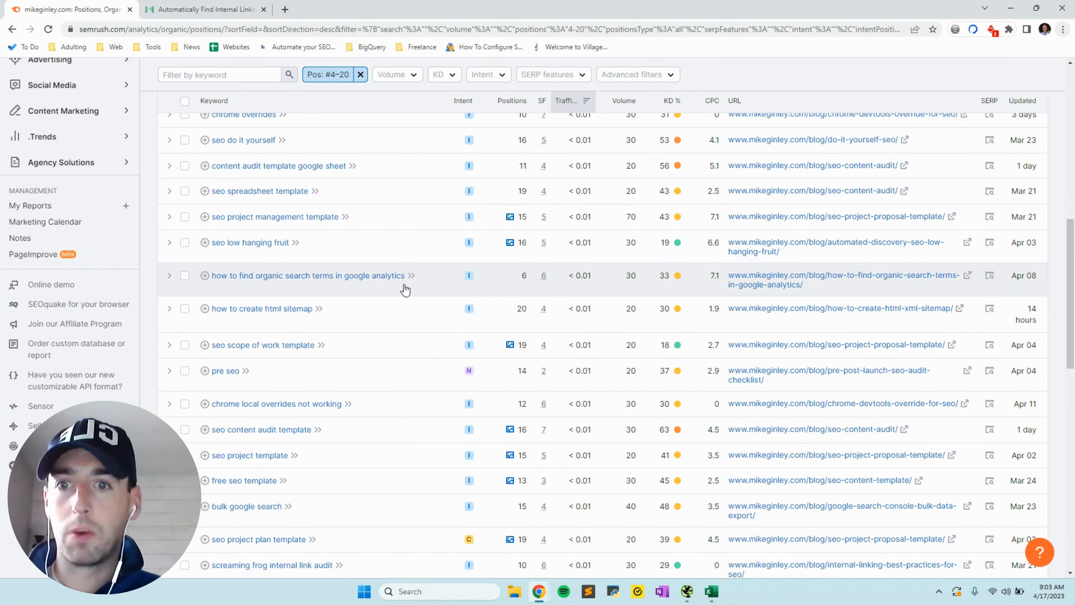
{"action": "scroll", "scroll_direction": "down", "scroll_amount": 3}
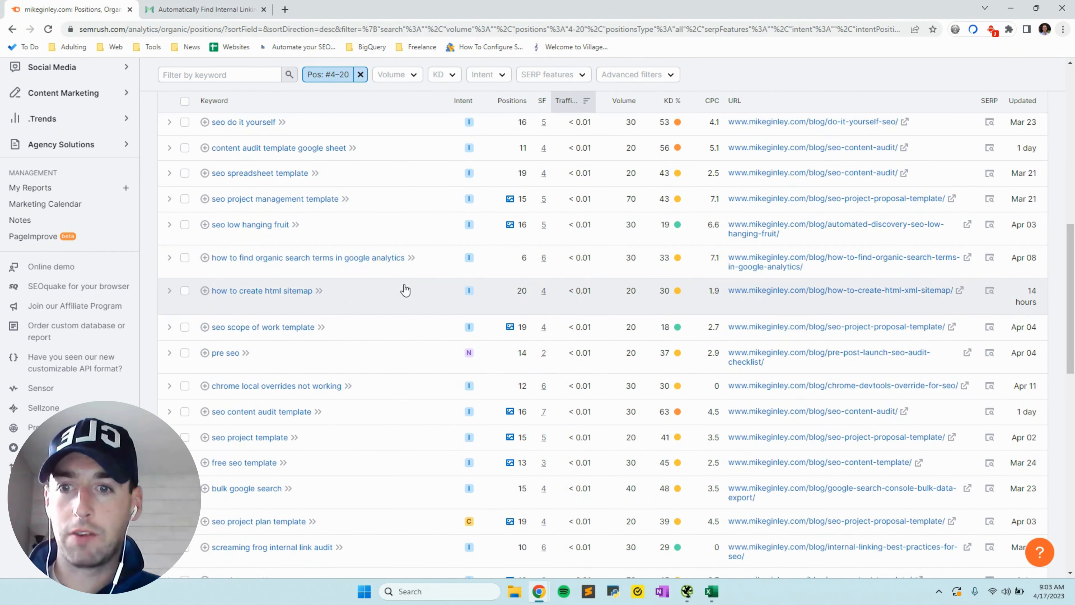
{"action": "mouse_move", "coordinate": [648, 551]}
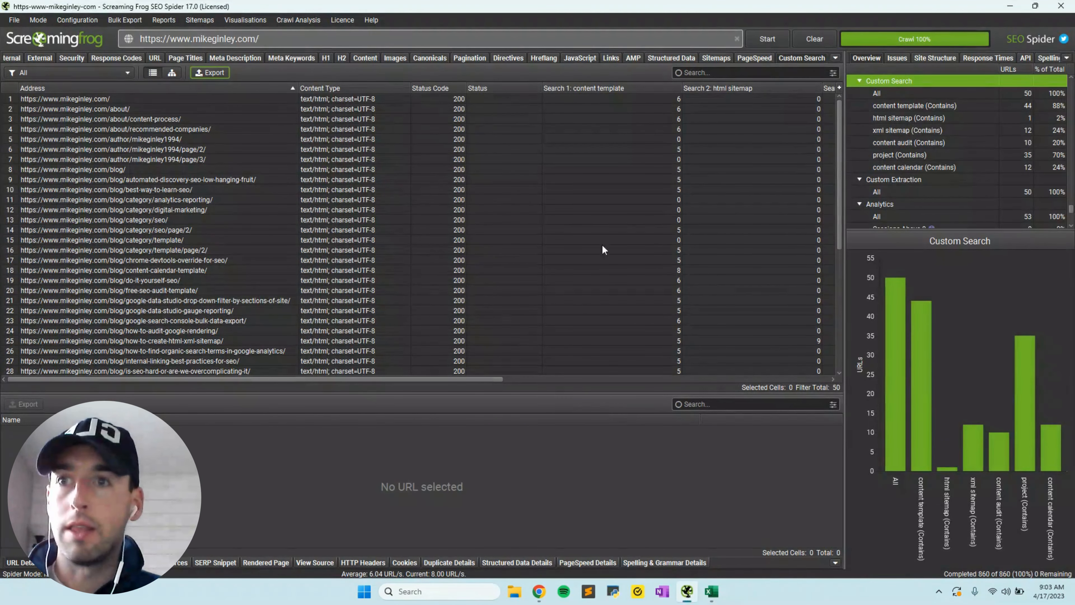
{"action": "left_click", "coordinate": [77, 20]}
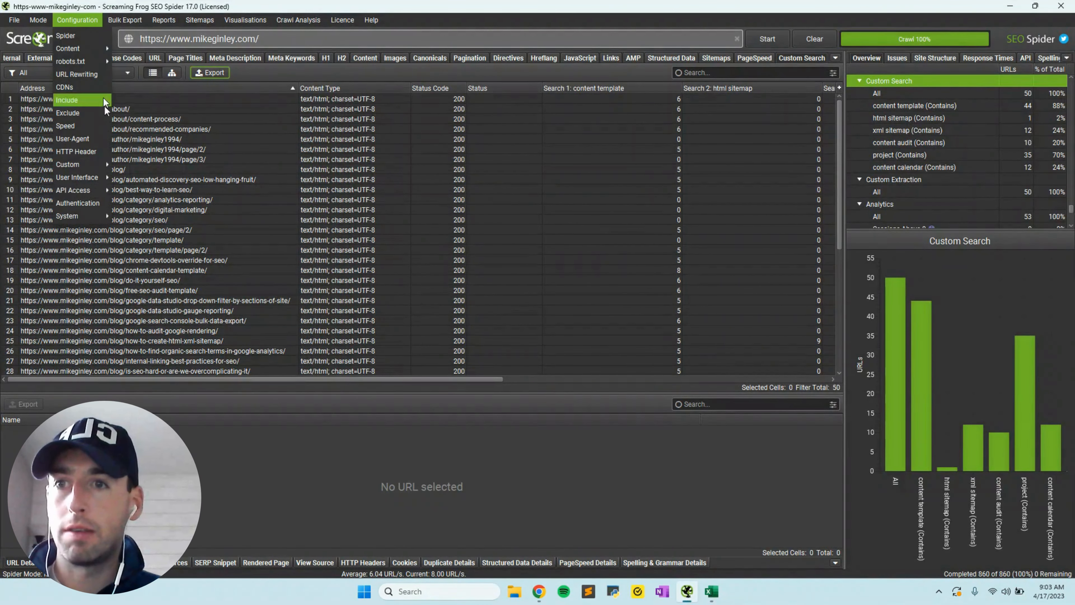
{"action": "left_click", "coordinate": [68, 164]}
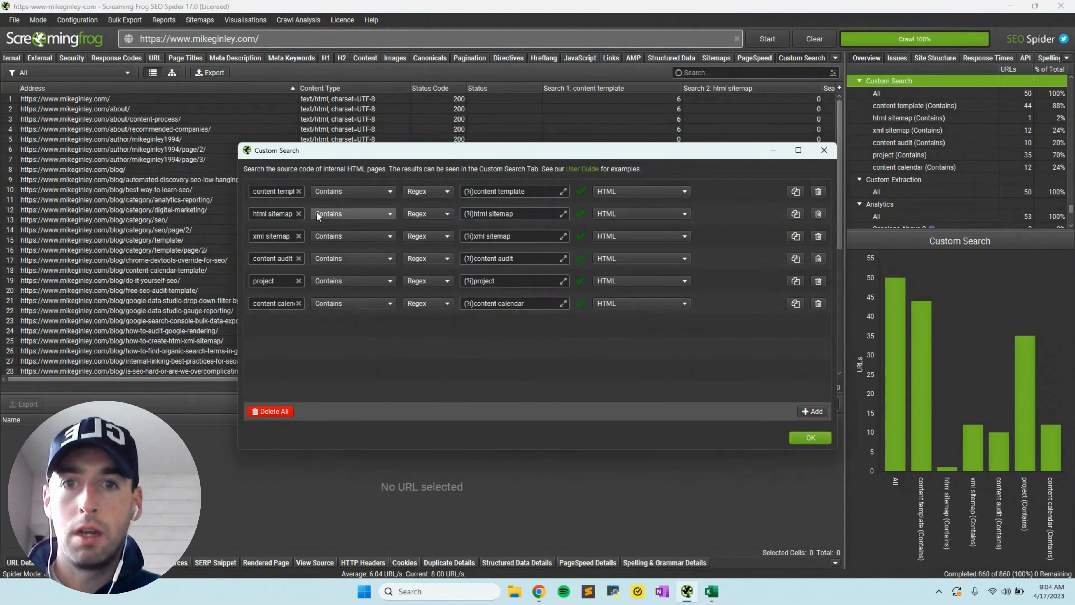
{"action": "mouse_move", "coordinate": [484, 204]}
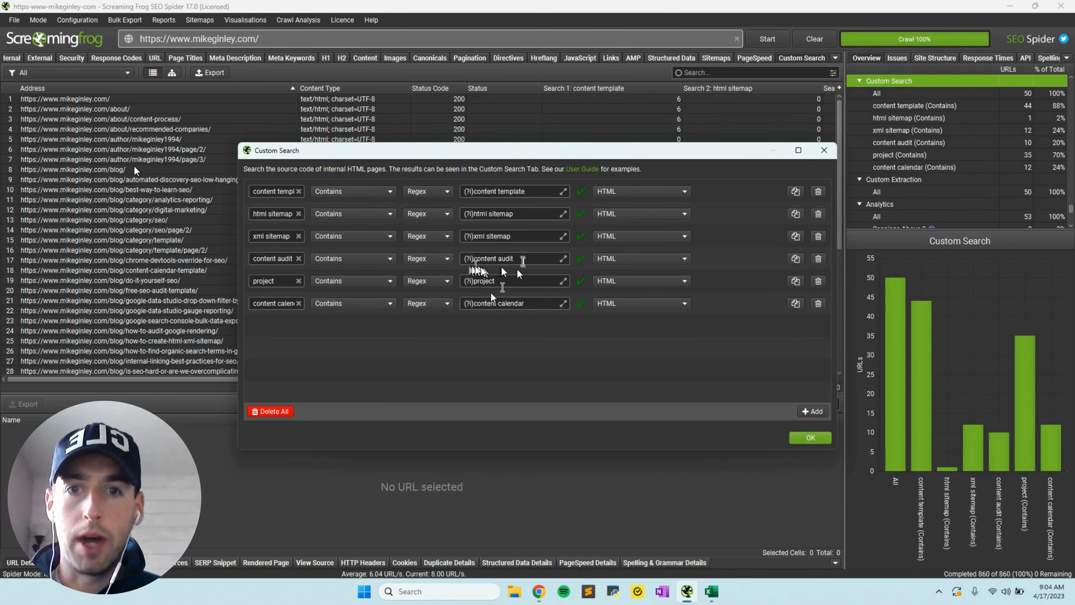
{"action": "mouse_move", "coordinate": [713, 402]}
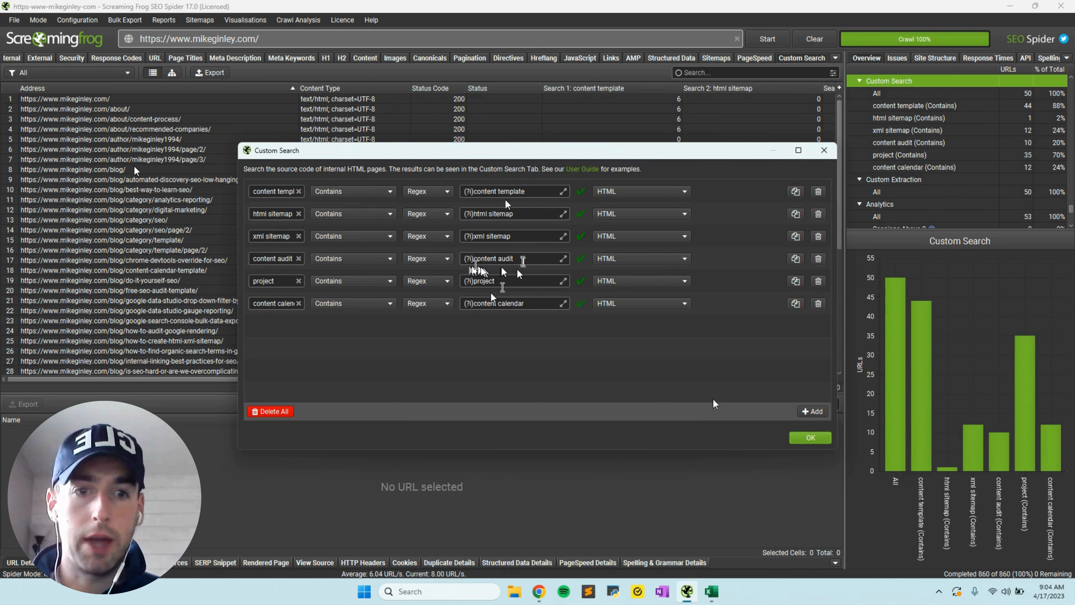
{"action": "left_click", "coordinate": [810, 437]}
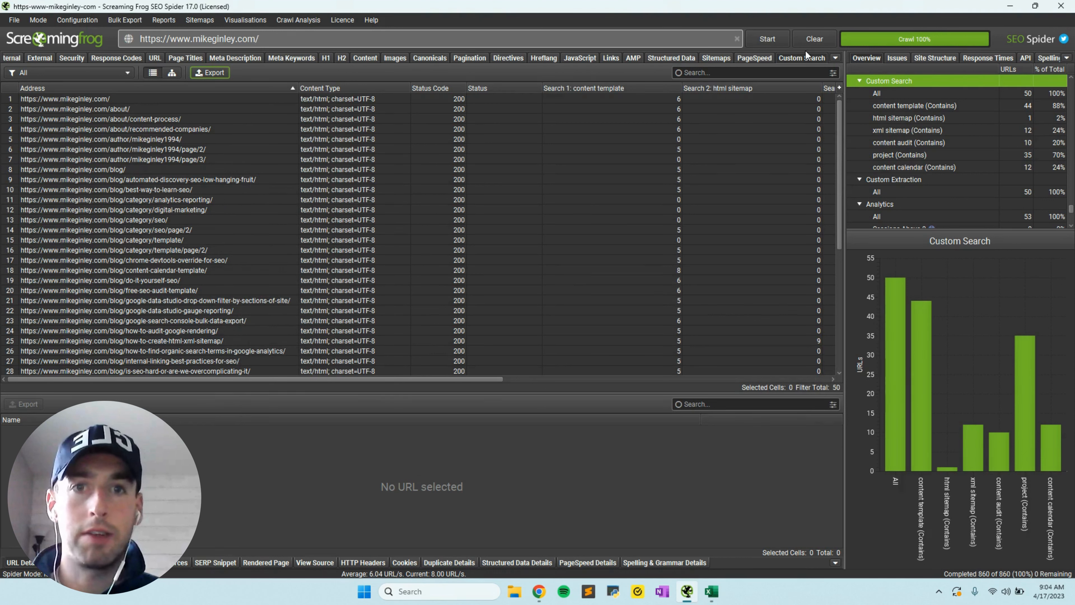
{"action": "mouse_move", "coordinate": [567, 168]}
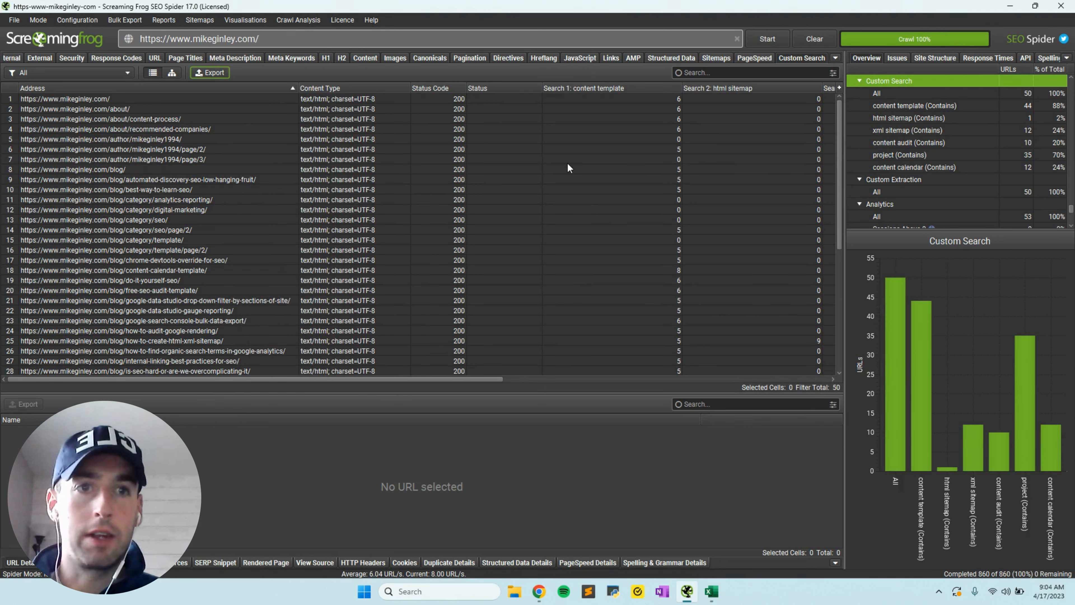
Step: Check the result tab overflow list, then bring up the custom_search_all workbook in Excel
{"action": "left_click", "coordinate": [834, 58]}
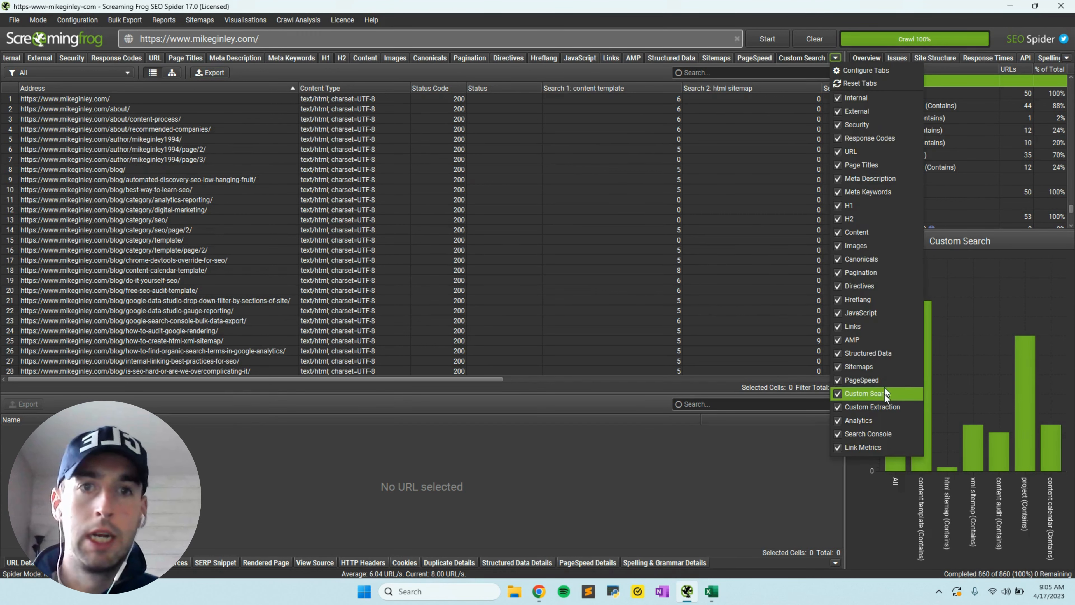
{"action": "left_click", "coordinate": [866, 393]}
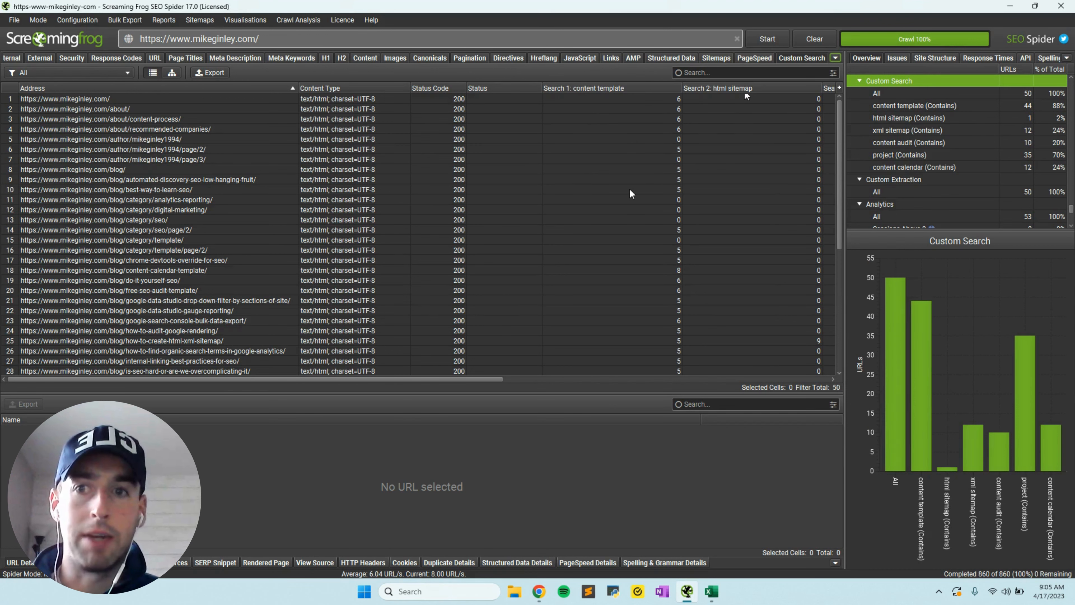
{"action": "scroll", "scroll_direction": "down", "scroll_amount": 3}
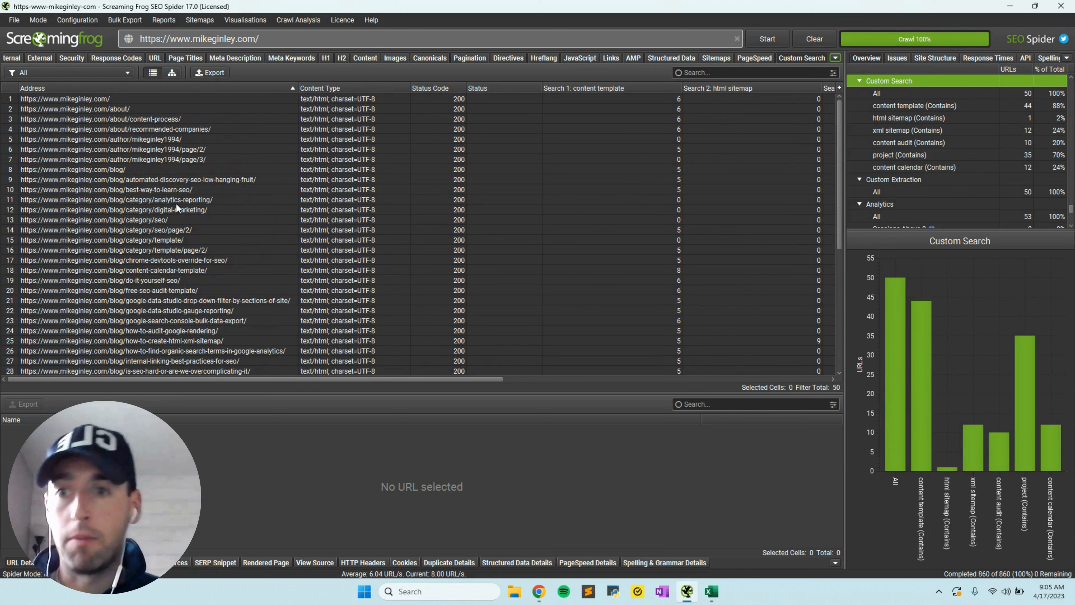
{"action": "mouse_move", "coordinate": [497, 247]}
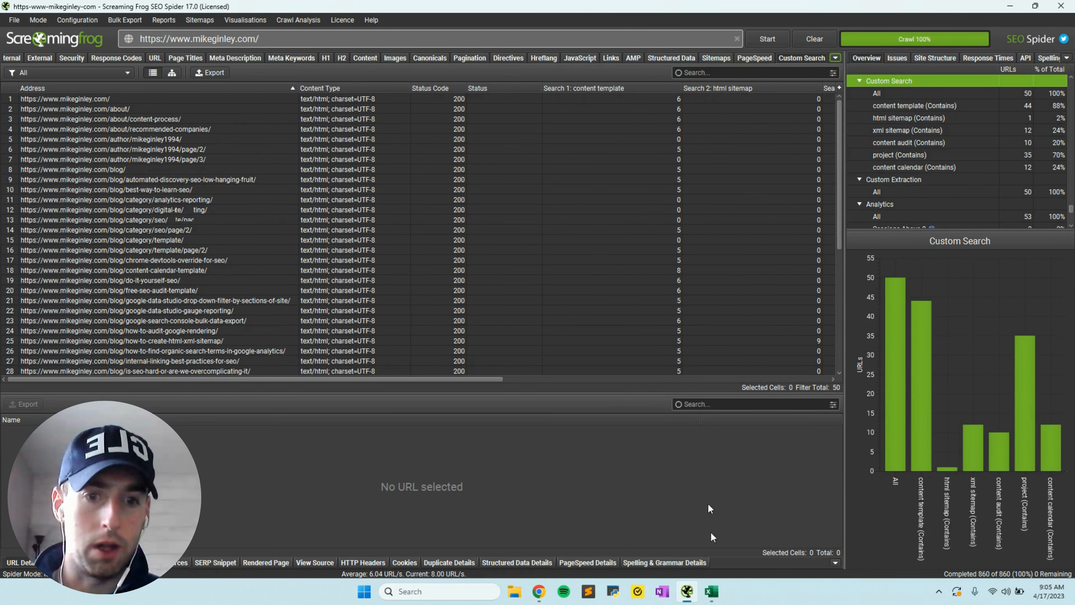
{"action": "left_click", "coordinate": [711, 592]}
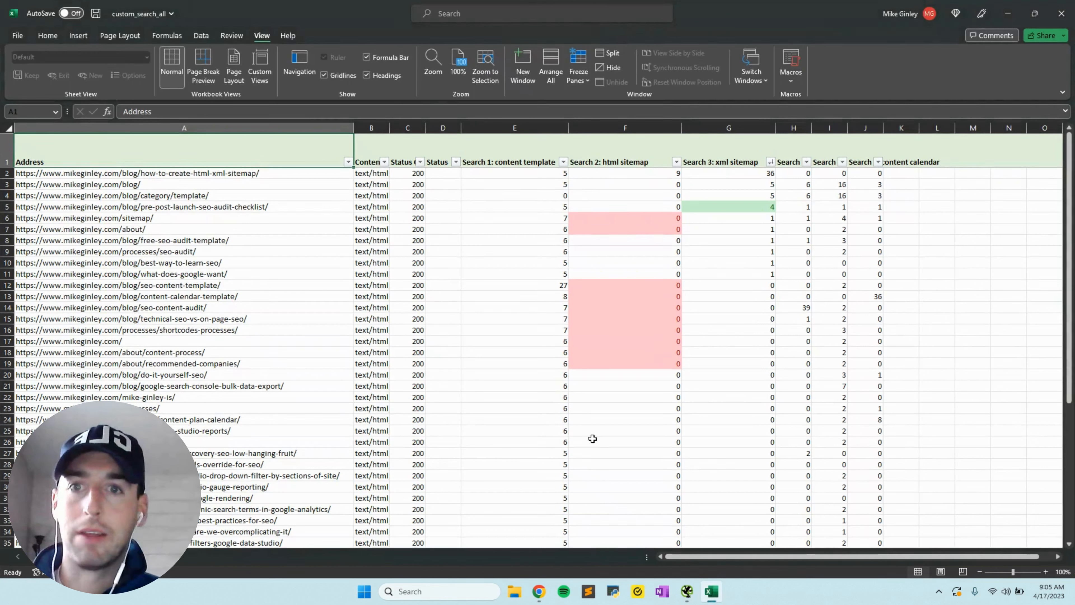
{"action": "mouse_move", "coordinate": [546, 162]}
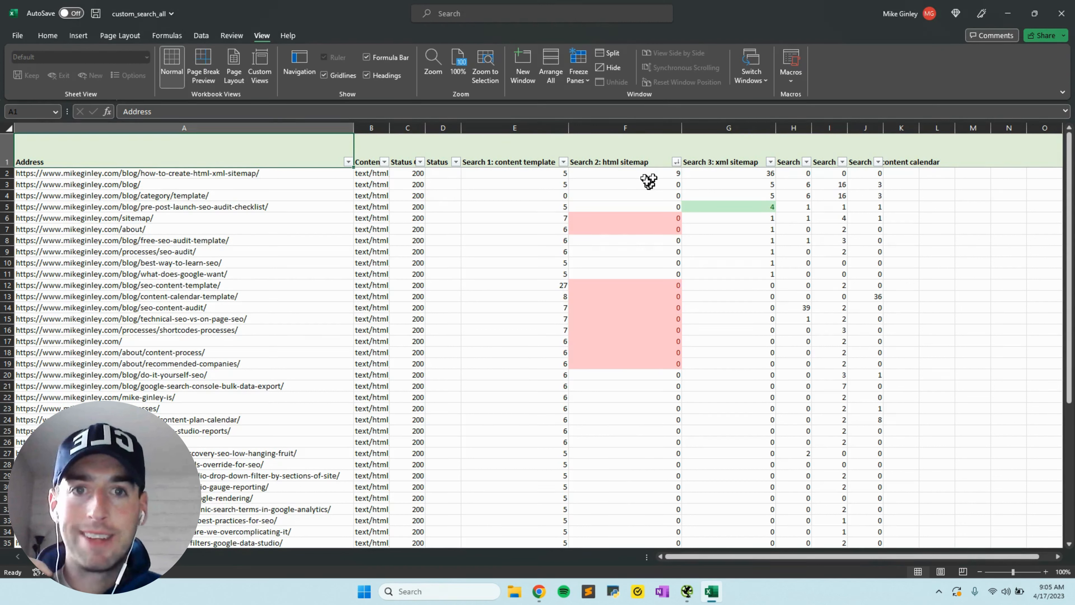
Step: Inspect the html sitemap count, then copy the pre-post-launch audit checklist URL from cell A5
{"action": "left_click", "coordinate": [655, 173]}
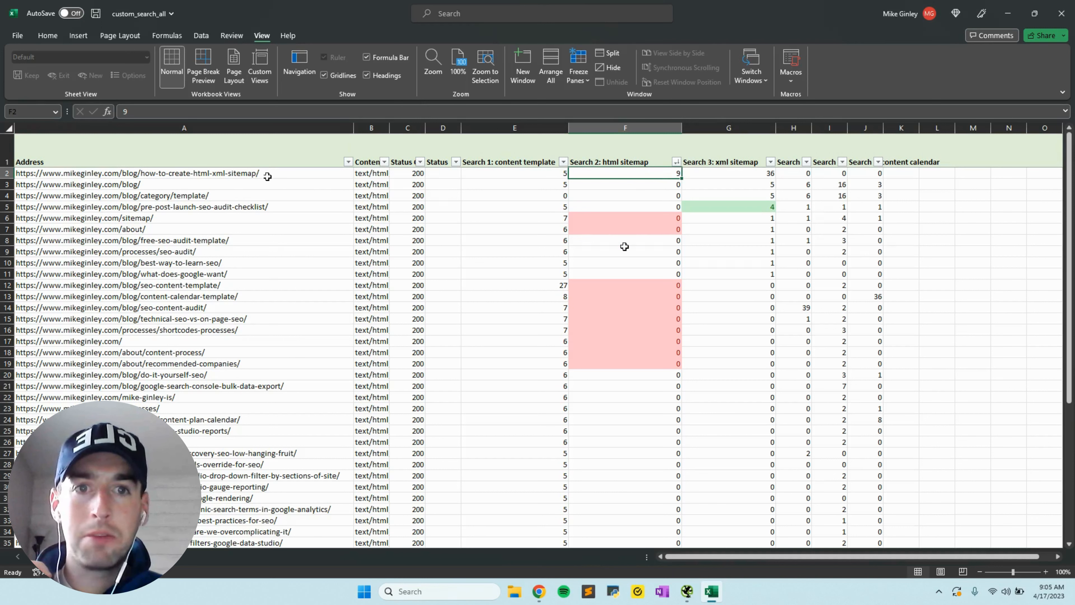
{"action": "mouse_move", "coordinate": [656, 172]}
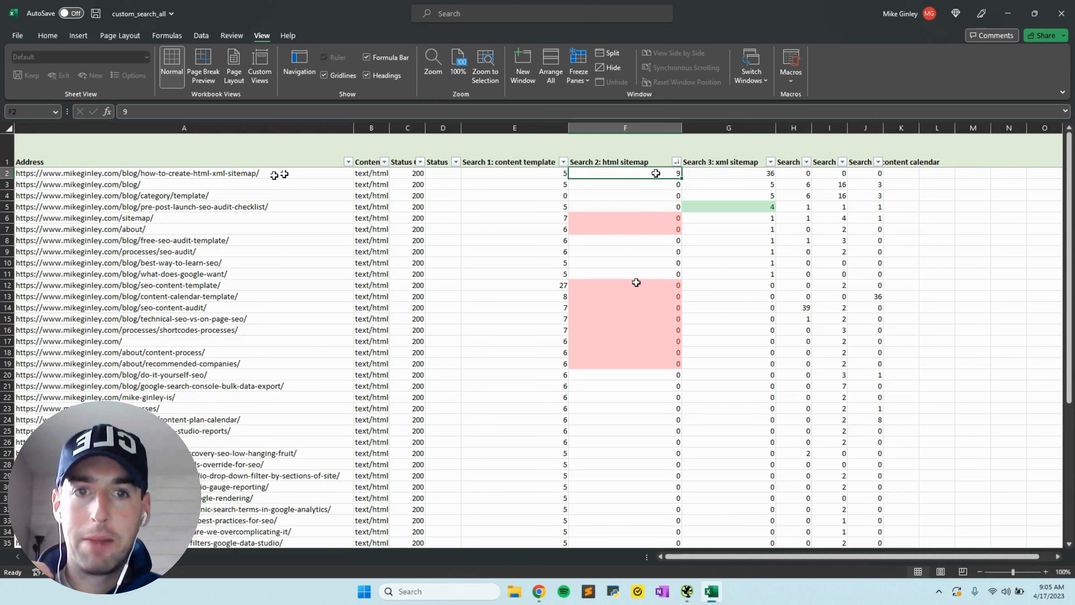
{"action": "mouse_move", "coordinate": [625, 218]}
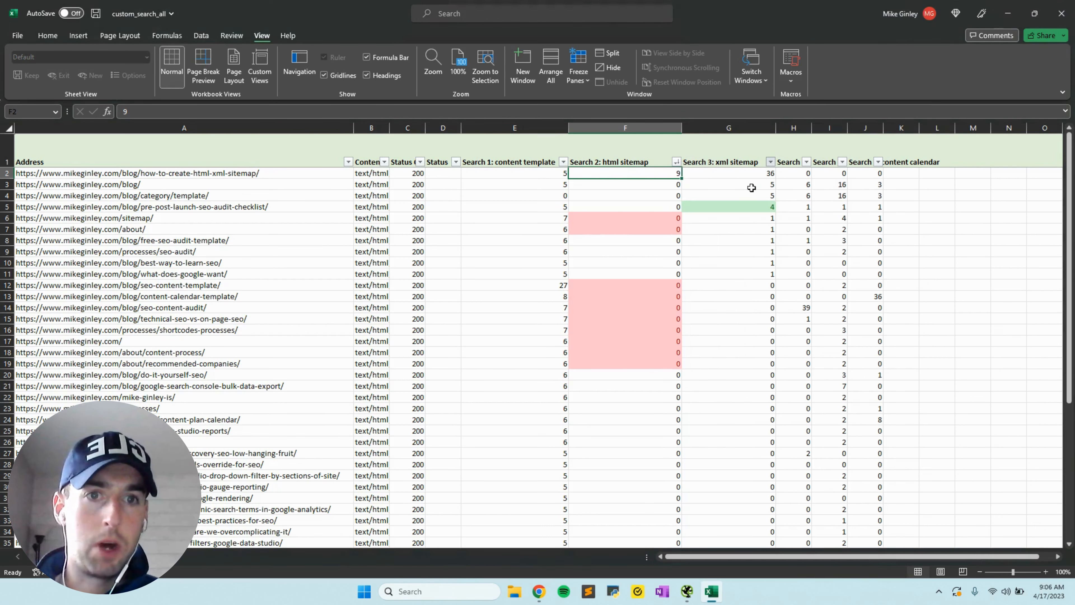
{"action": "mouse_move", "coordinate": [757, 174]}
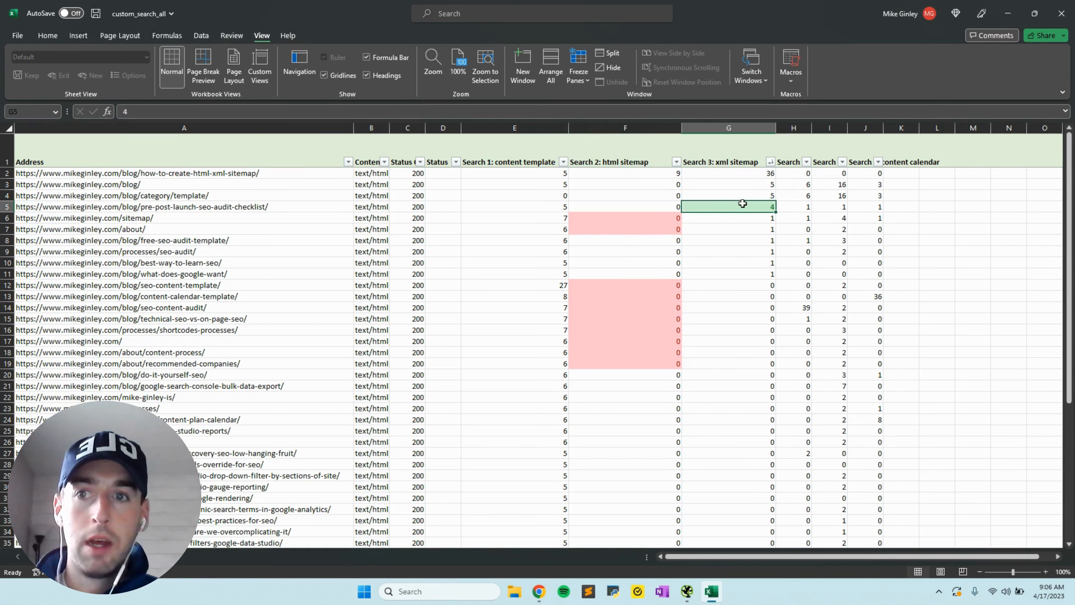
{"action": "mouse_move", "coordinate": [321, 204]}
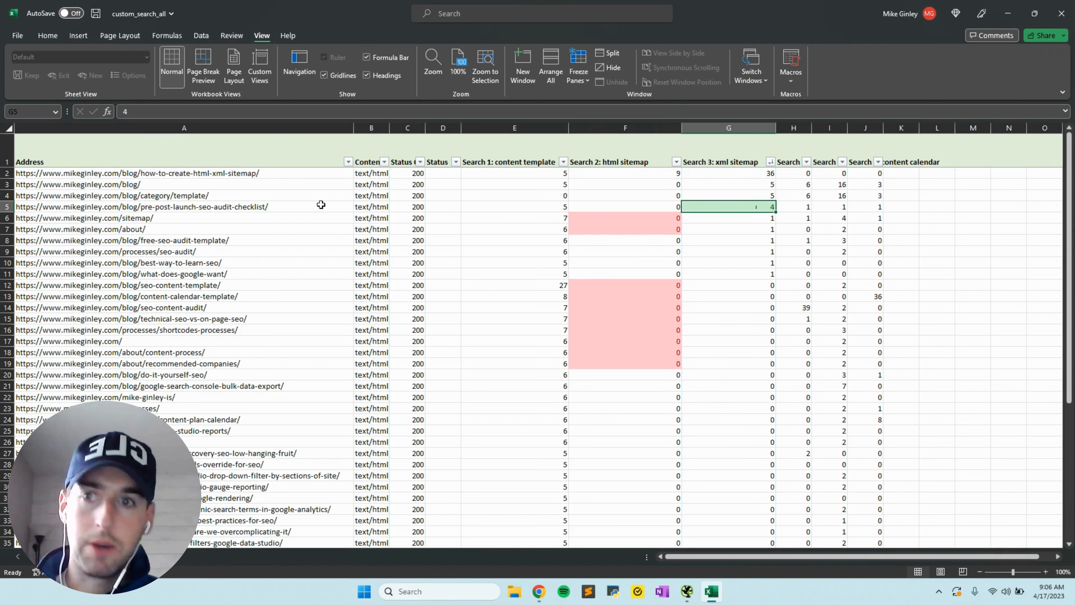
{"action": "left_click", "coordinate": [166, 207]}
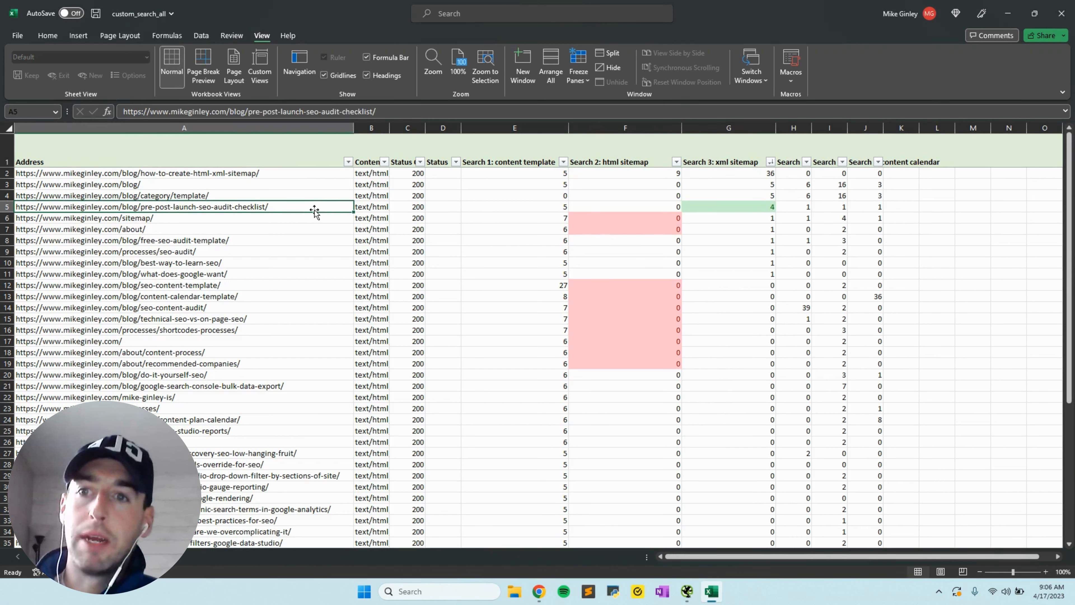
{"action": "key", "text": "ctrl+c"}
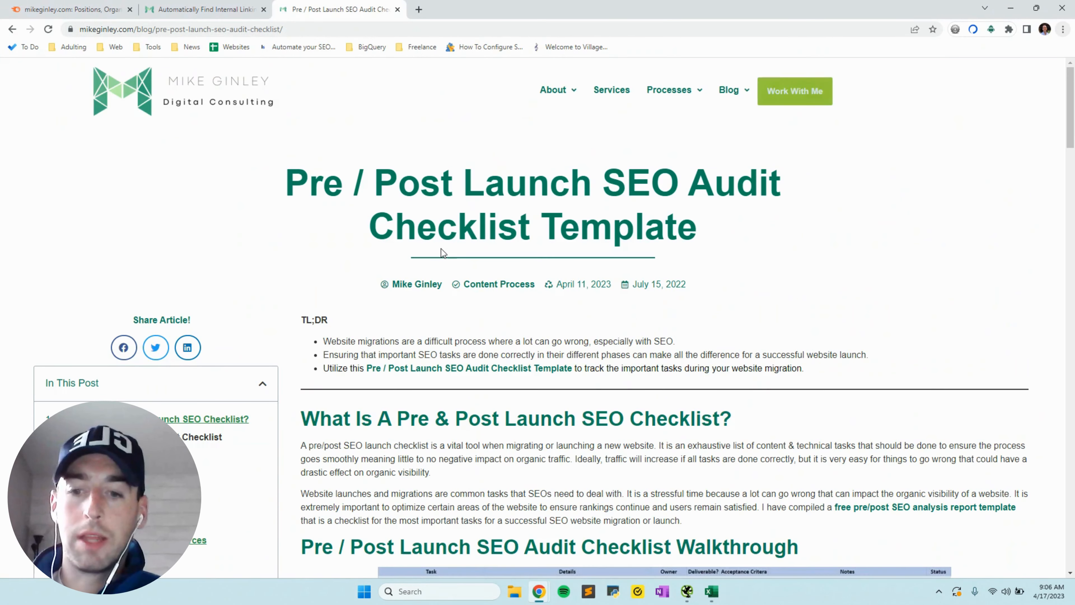
Step: Find "xml" on the checklist post and scroll through its mentions
{"action": "type", "text": "xml"}
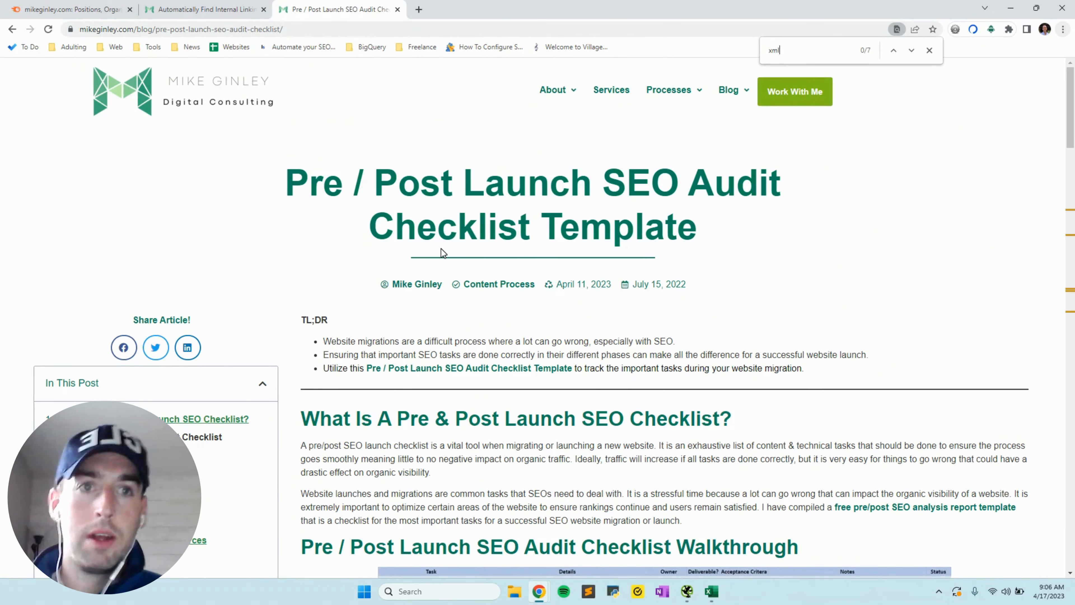
{"action": "key", "text": "Enter"}
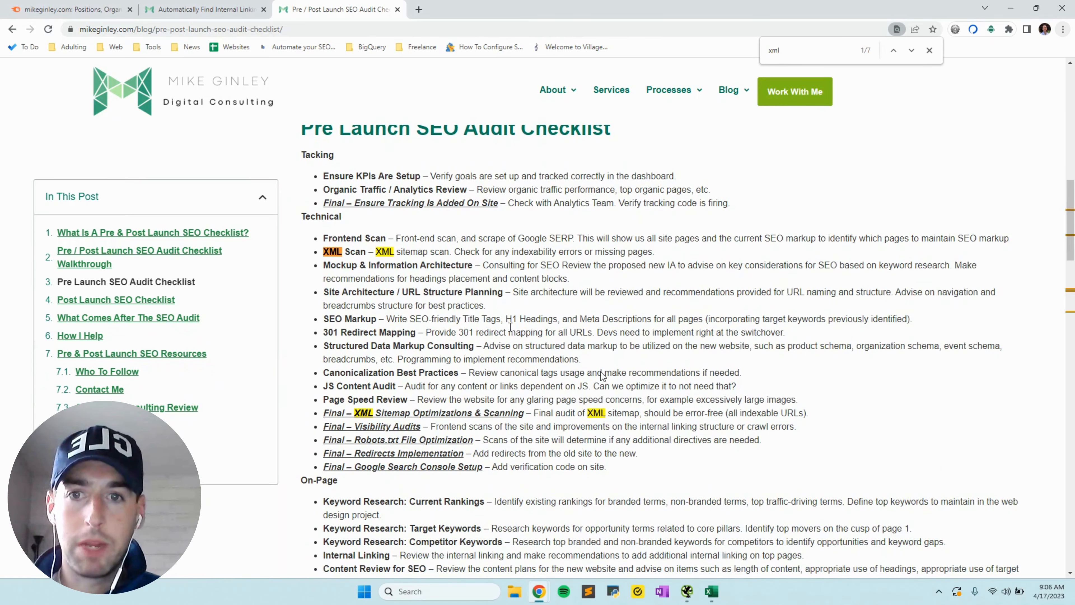
{"action": "scroll", "scroll_direction": "down", "scroll_amount": 3}
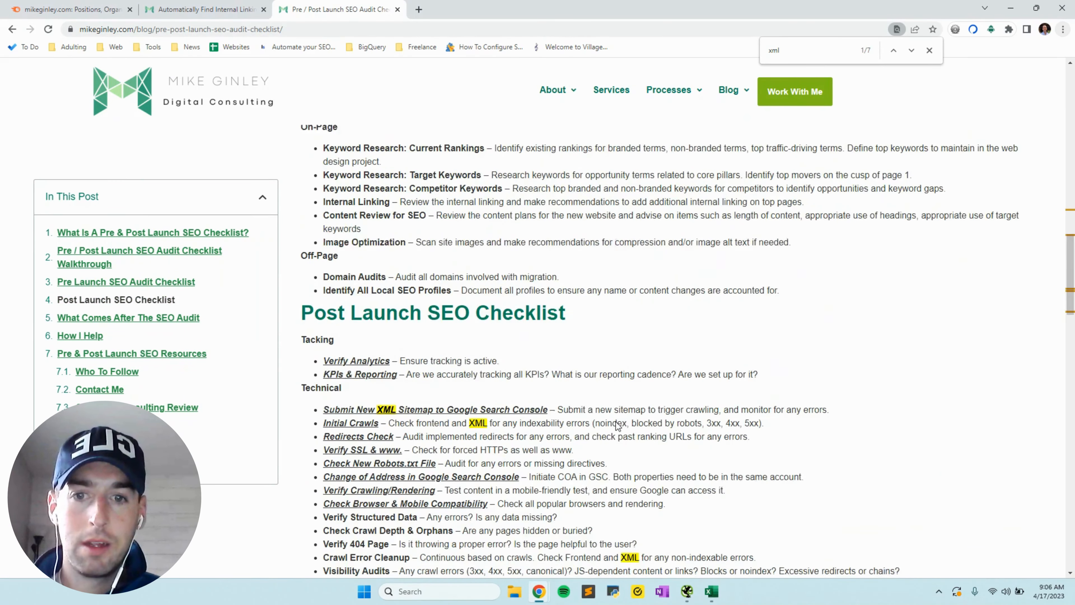
{"action": "scroll", "scroll_direction": "down", "scroll_amount": 3}
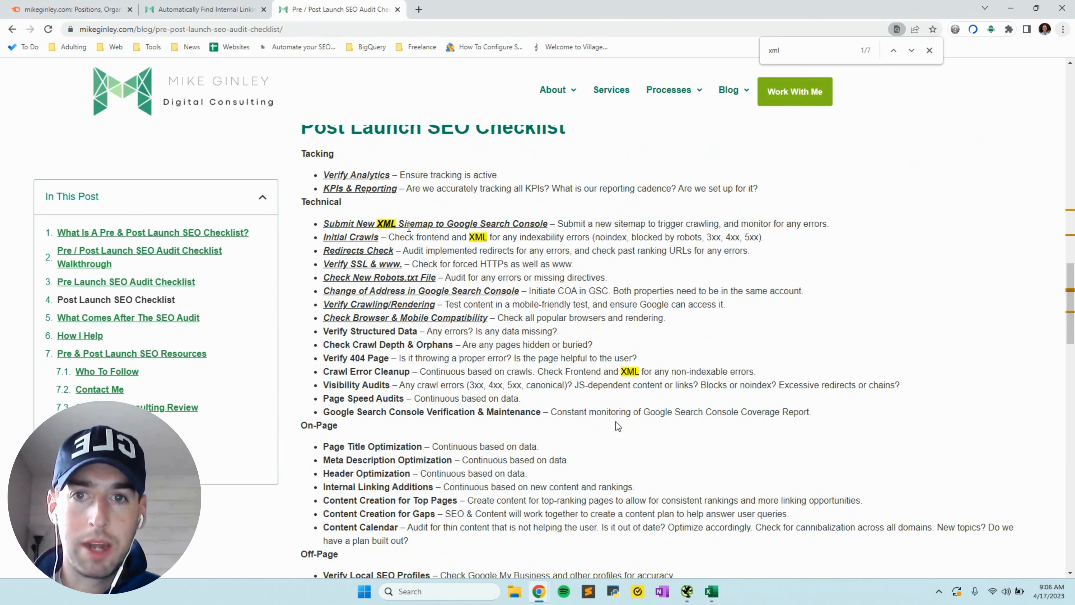
{"action": "mouse_move", "coordinate": [641, 381]}
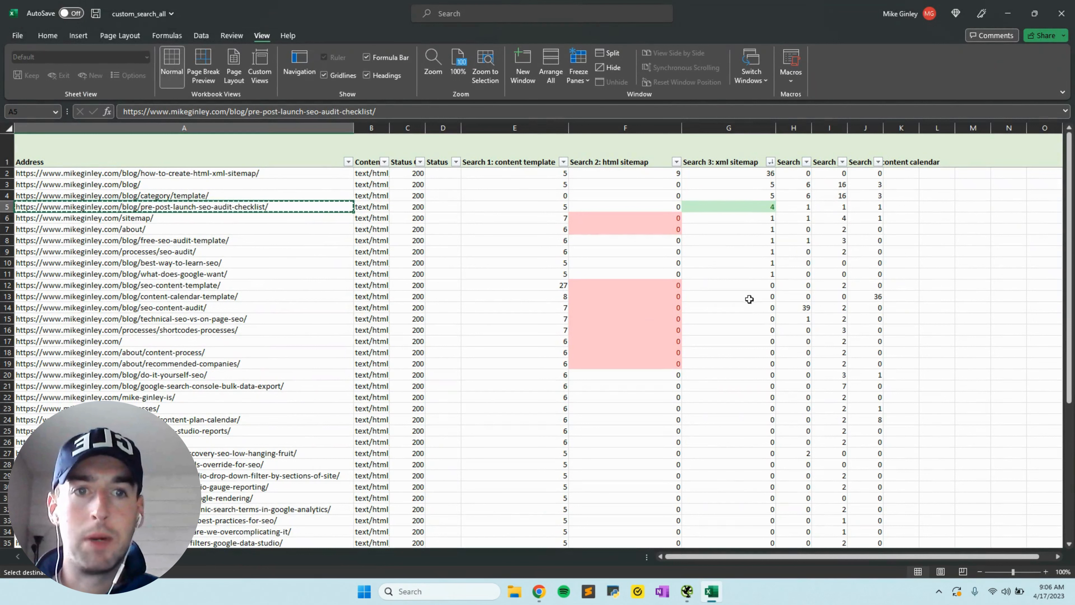
{"action": "mouse_move", "coordinate": [747, 312]}
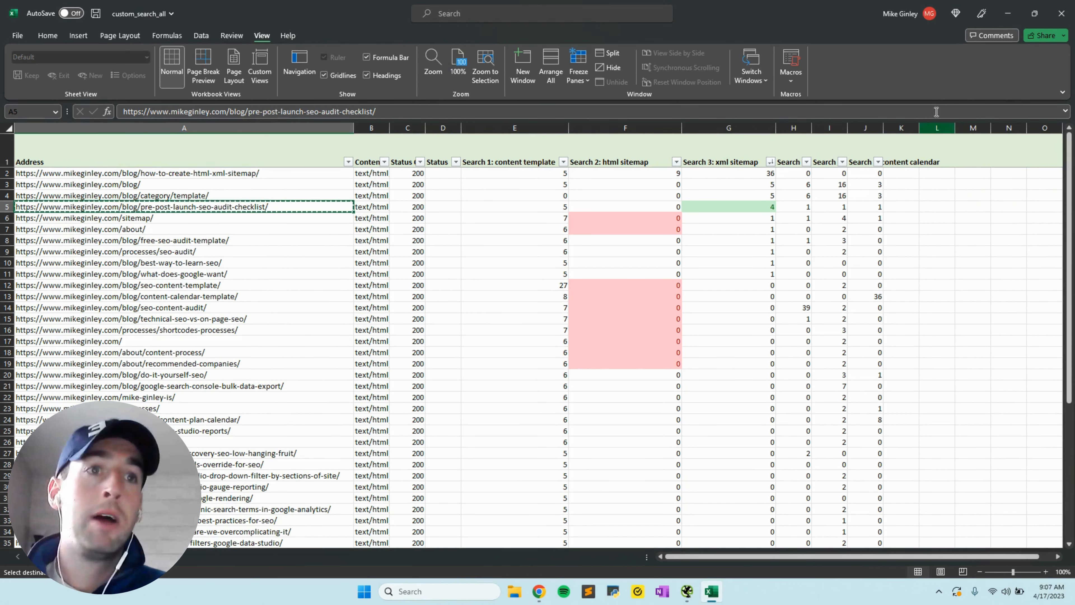
{"action": "mouse_move", "coordinate": [528, 152]}
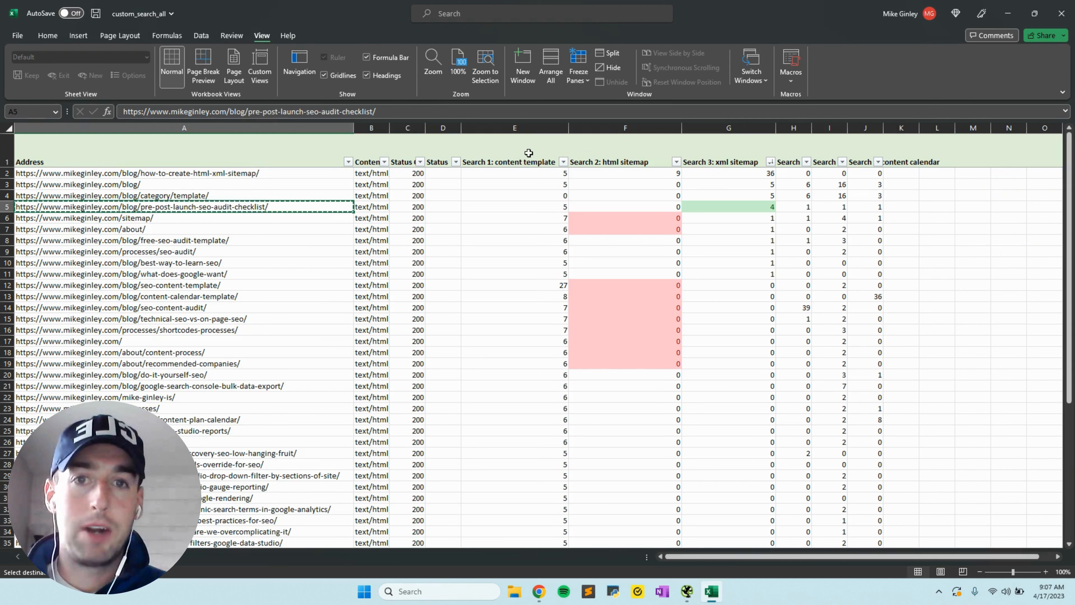
{"action": "mouse_move", "coordinate": [849, 151]}
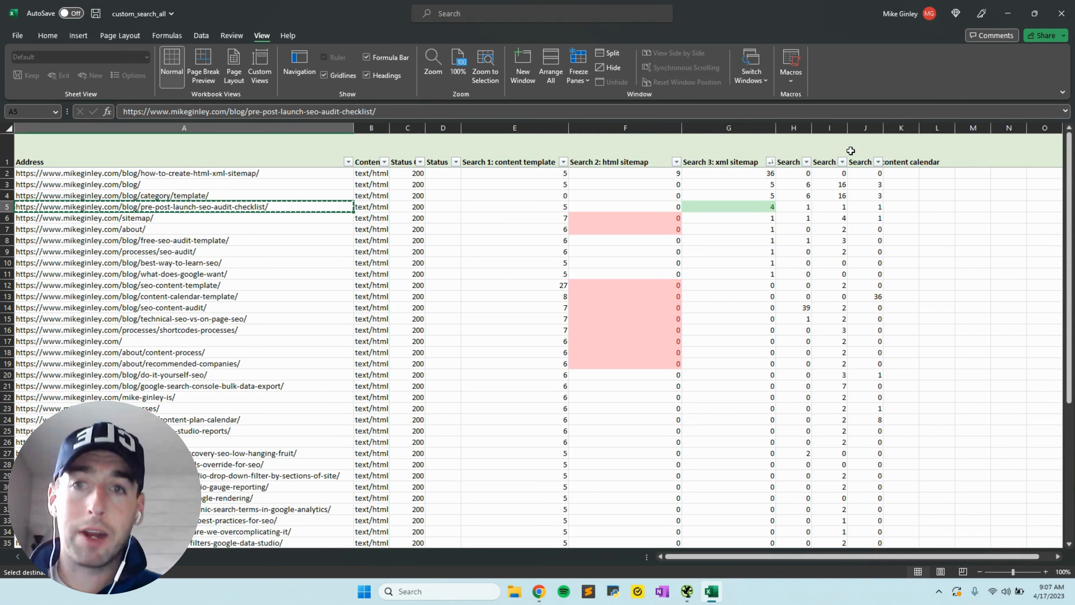
{"action": "mouse_move", "coordinate": [897, 188]}
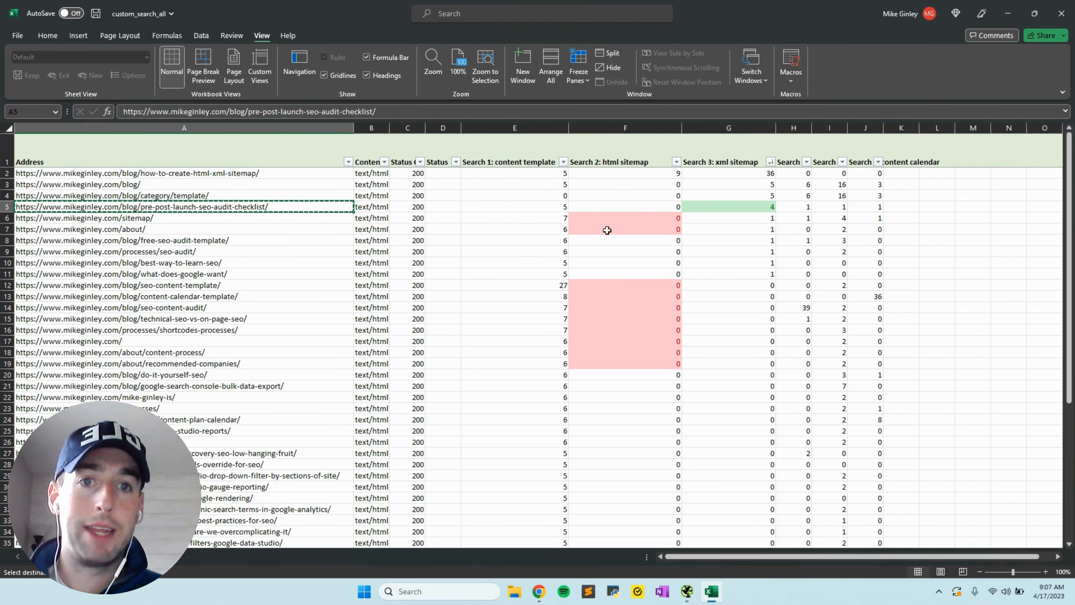
{"action": "mouse_move", "coordinate": [653, 209]}
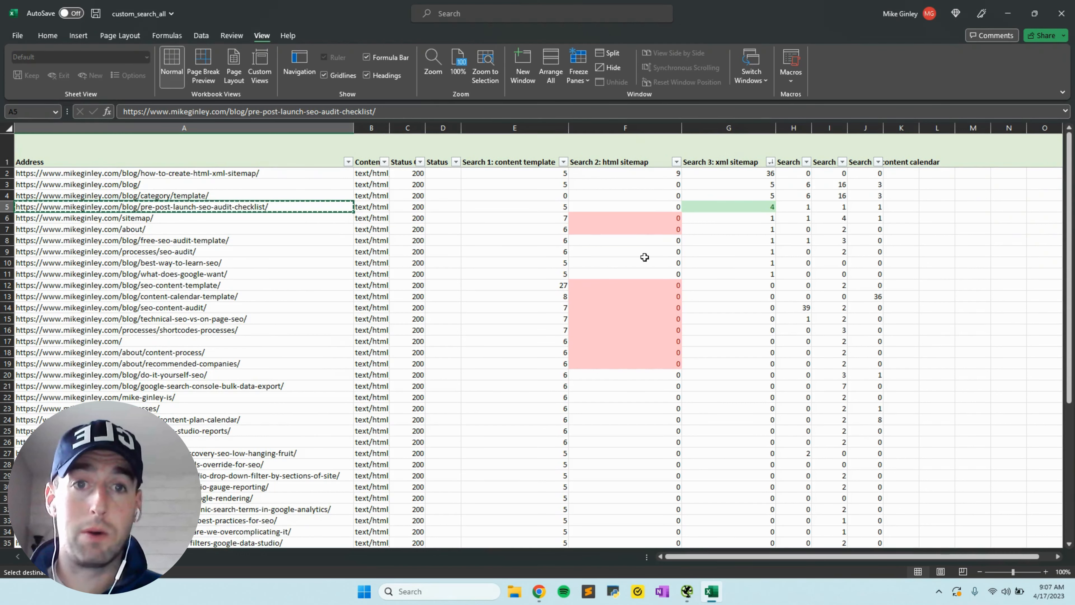
{"action": "mouse_move", "coordinate": [633, 193]}
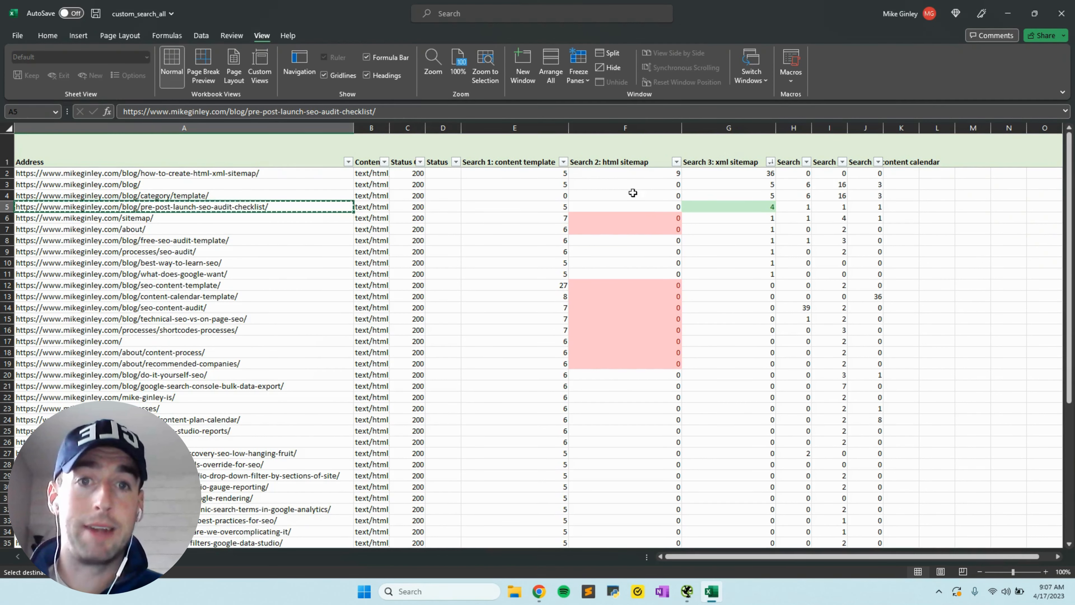
{"action": "mouse_move", "coordinate": [619, 234]}
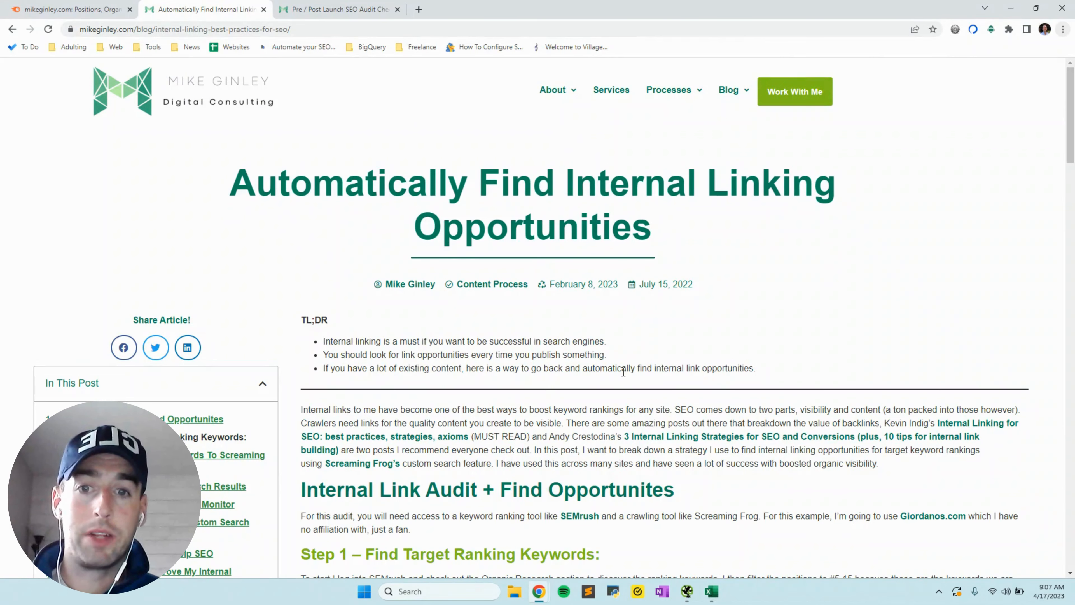
Step: Scroll to the Custom Search screenshot listing the pizza keyword filters
{"action": "scroll", "scroll_direction": "down", "scroll_amount": 3}
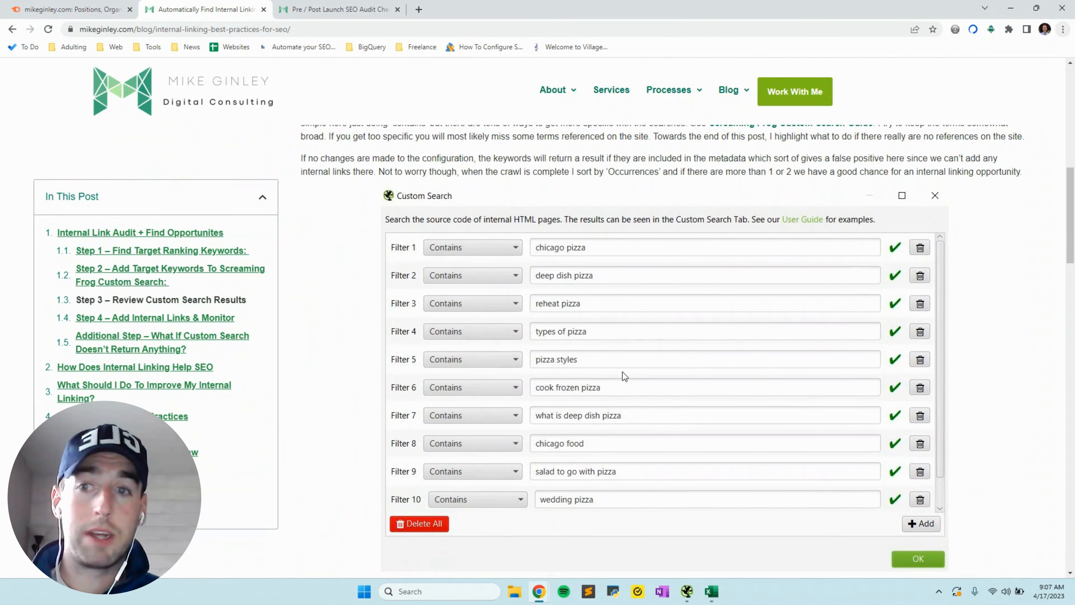
{"action": "scroll", "scroll_direction": "down", "scroll_amount": 3}
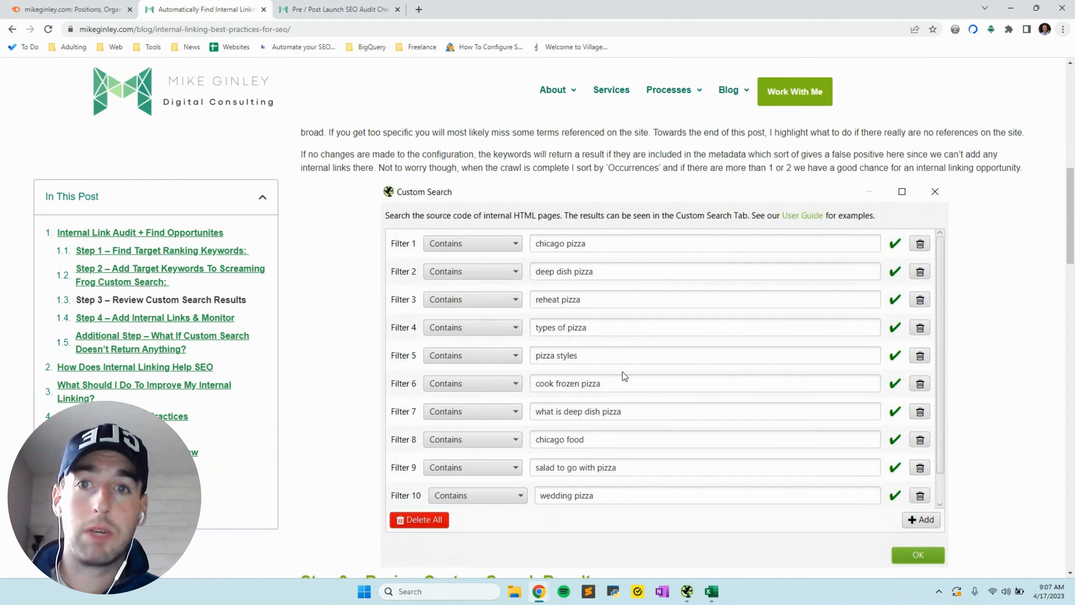